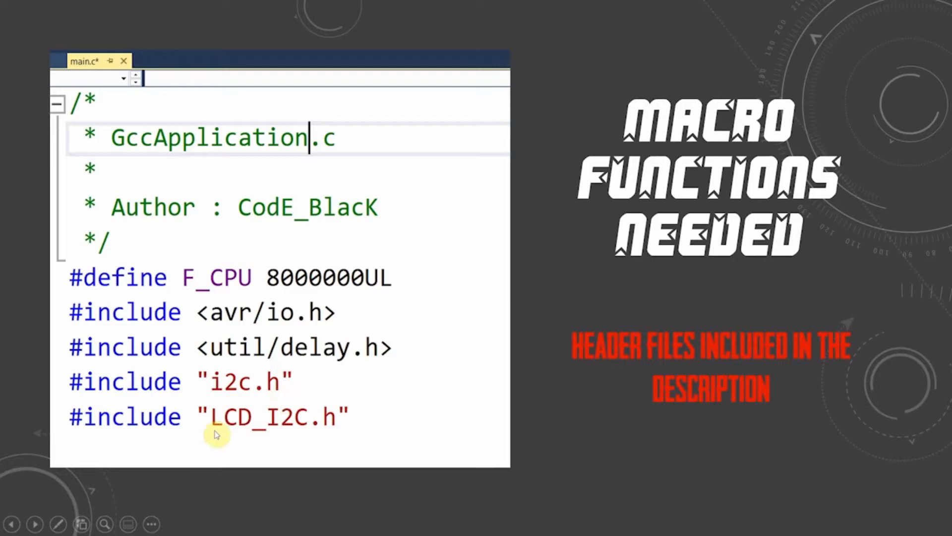
mouse_move(333, 423)
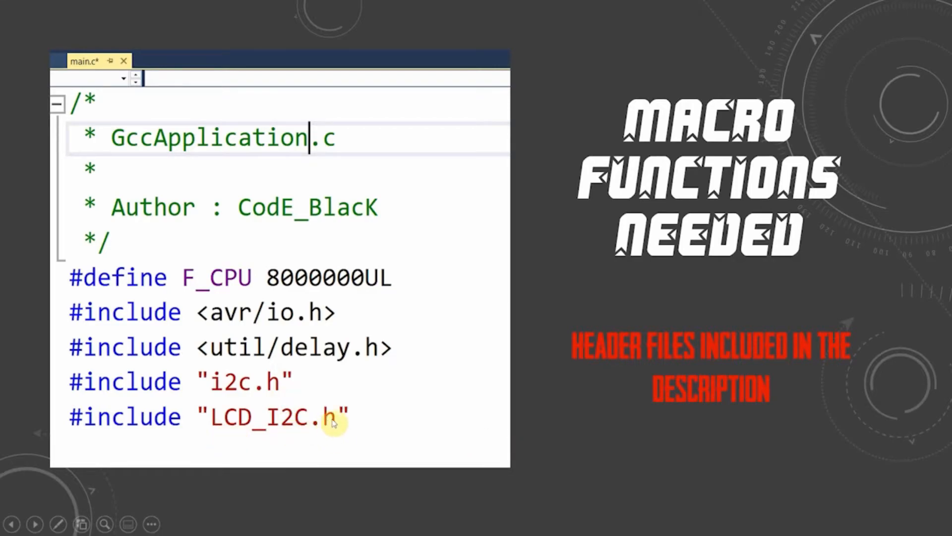
mouse_move(292, 424)
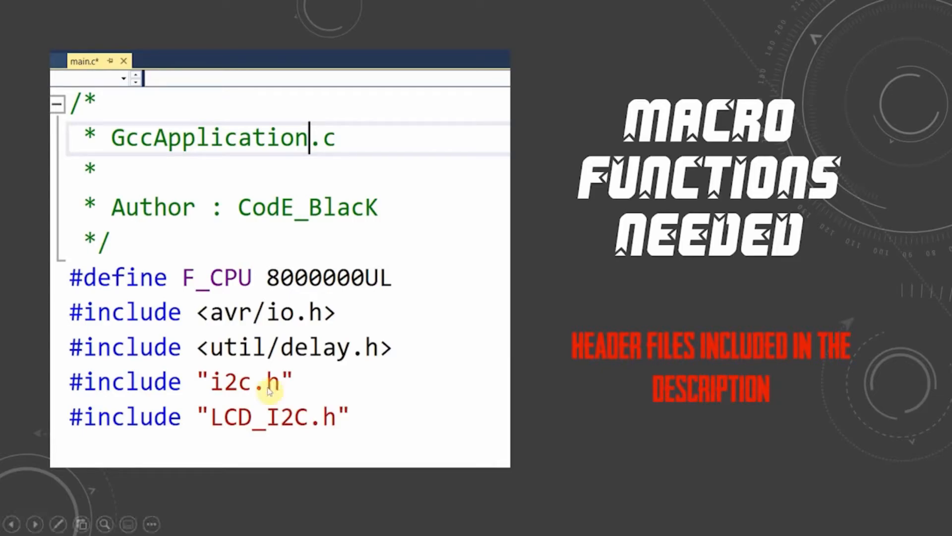
mouse_move(290, 424)
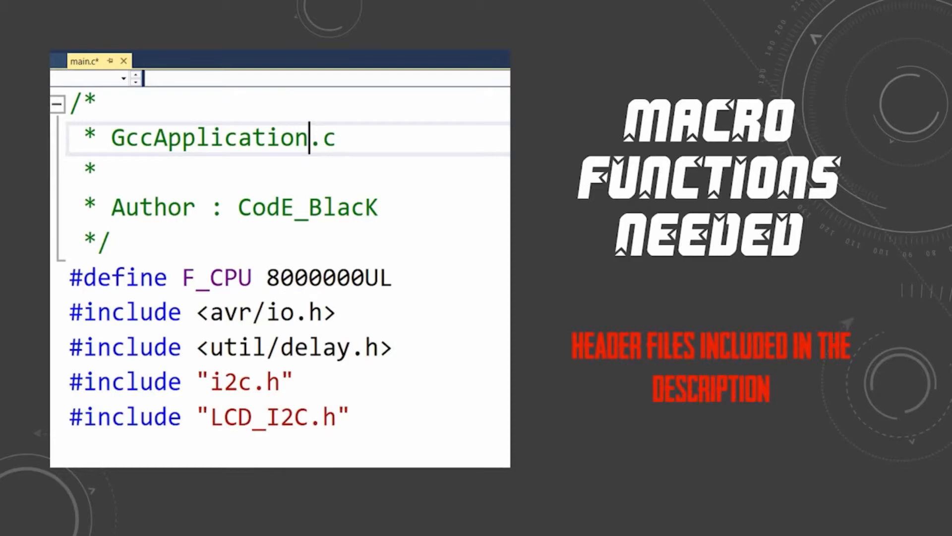
mouse_move(373, 406)
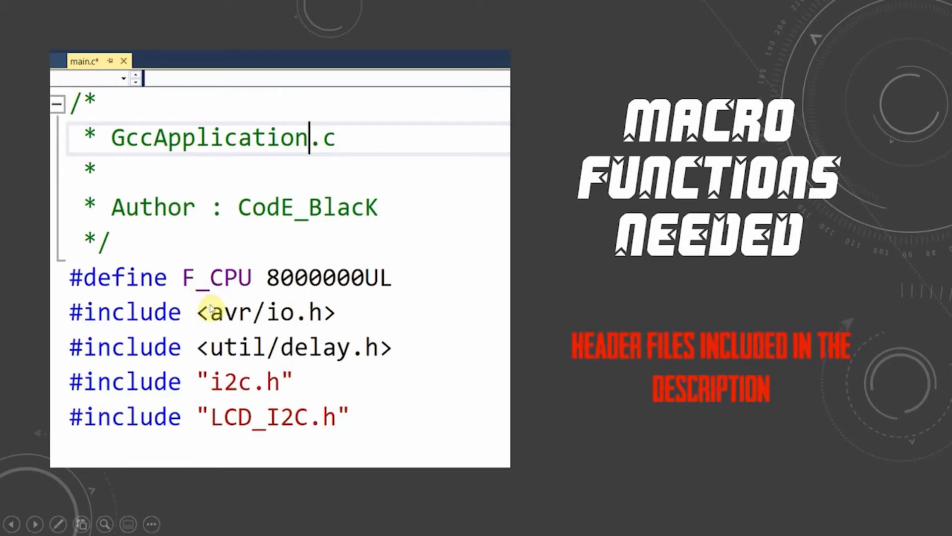
mouse_move(179, 296)
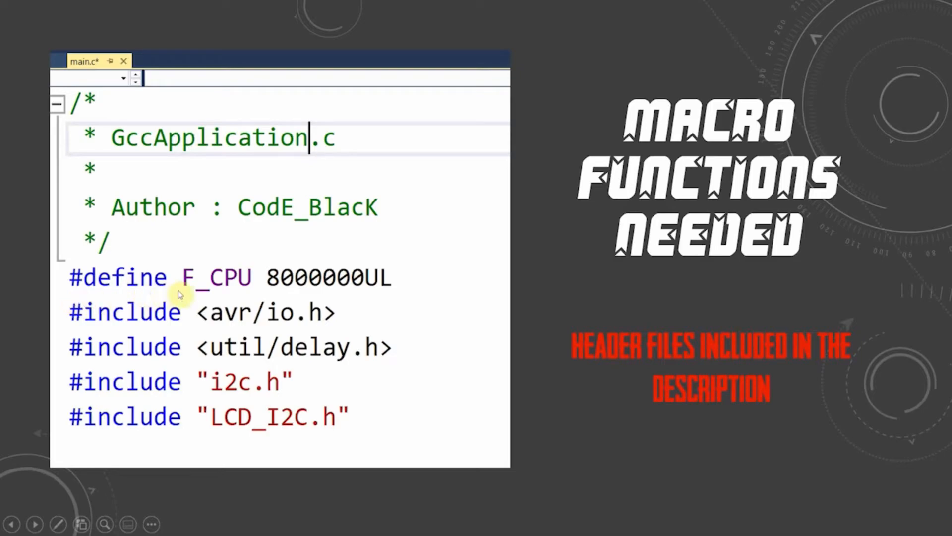
mouse_move(165, 332)
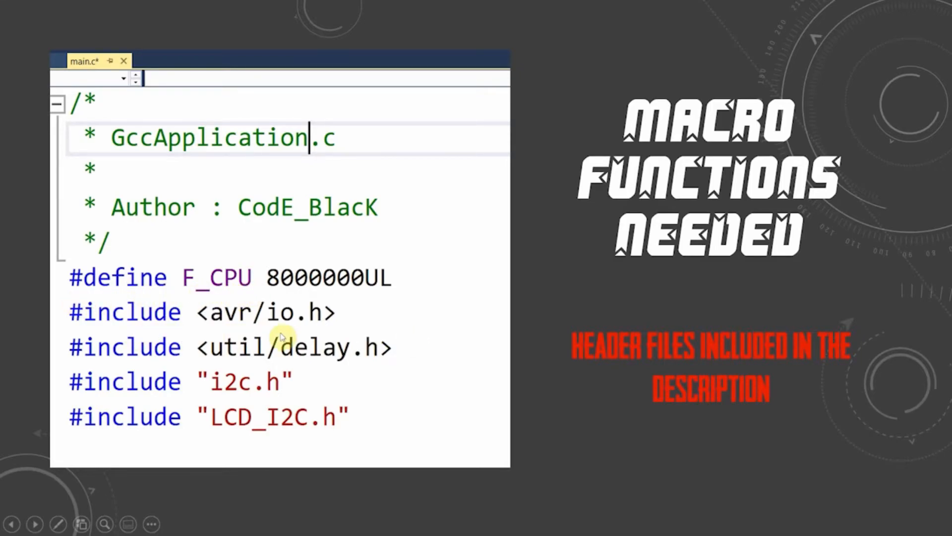
mouse_move(395, 351)
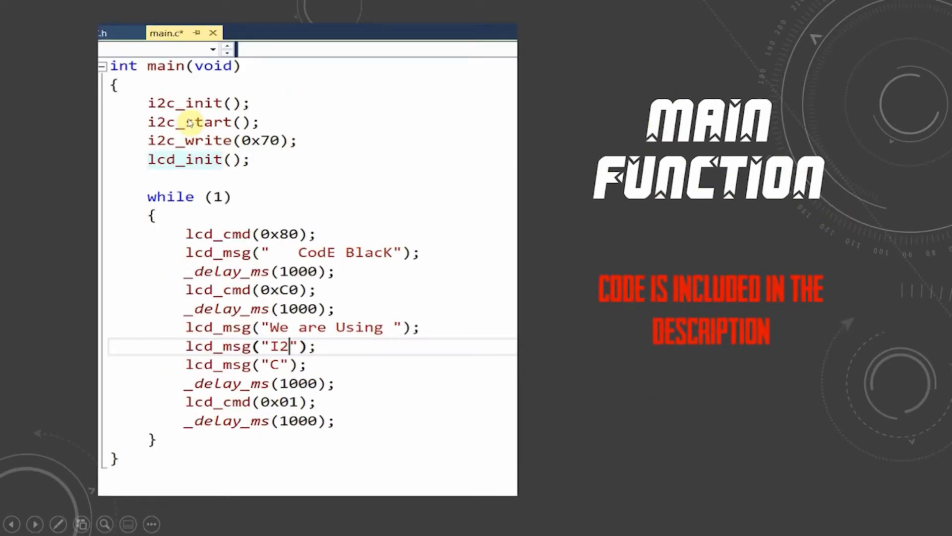
mouse_move(150, 117)
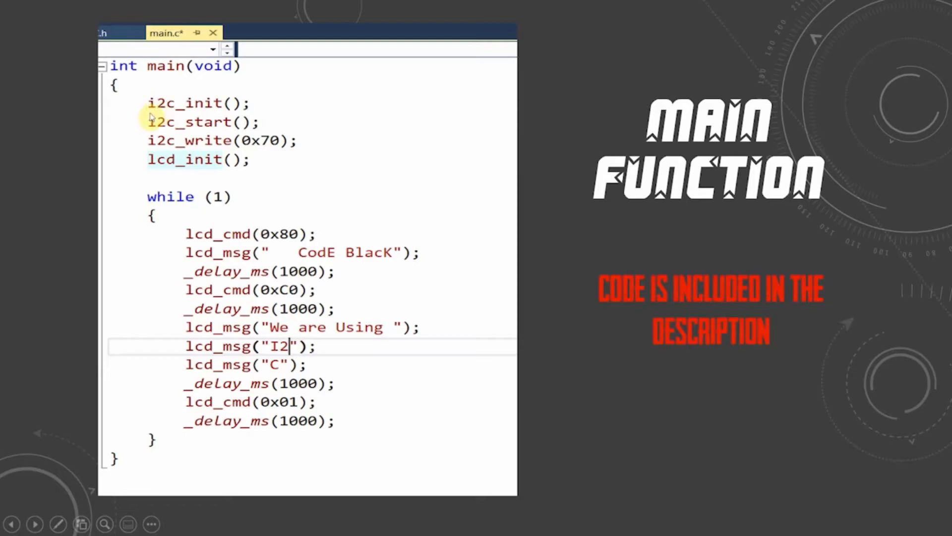
mouse_move(198, 97)
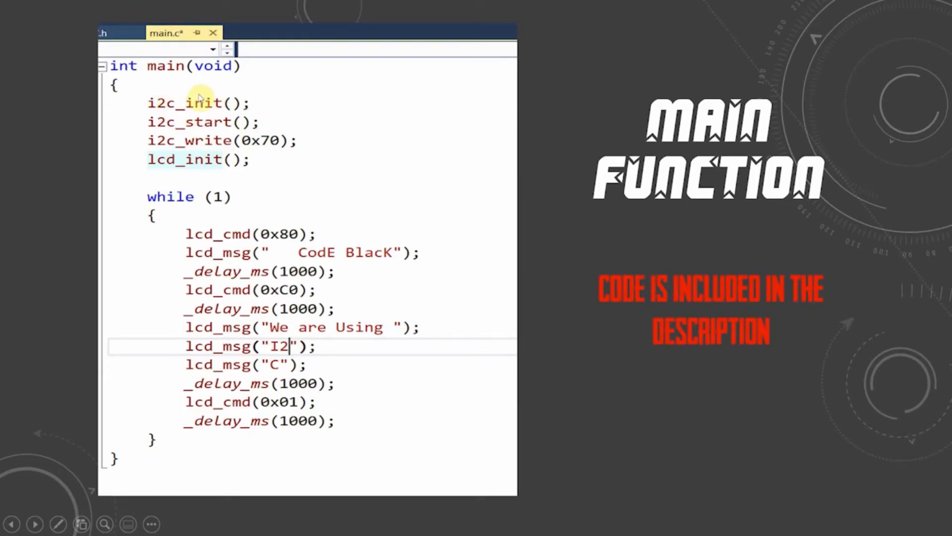
mouse_move(178, 109)
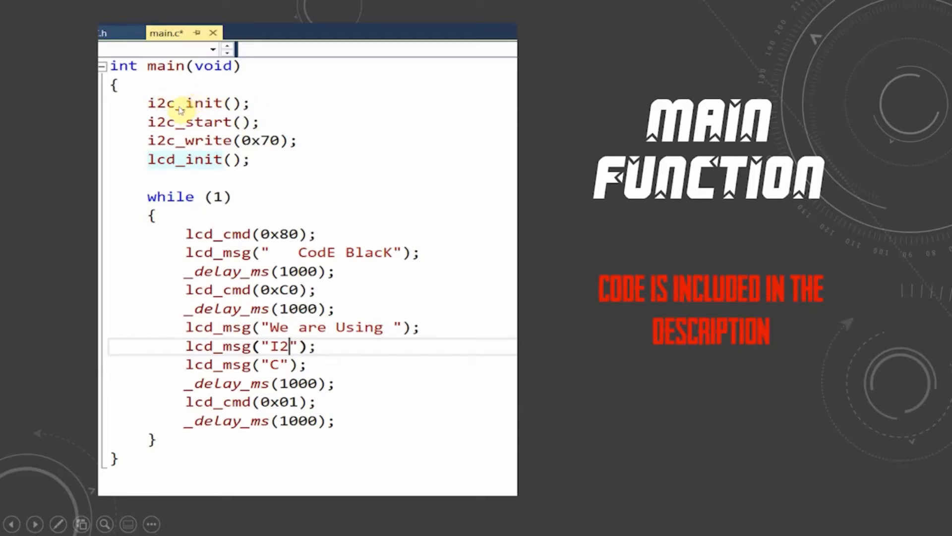
mouse_move(234, 130)
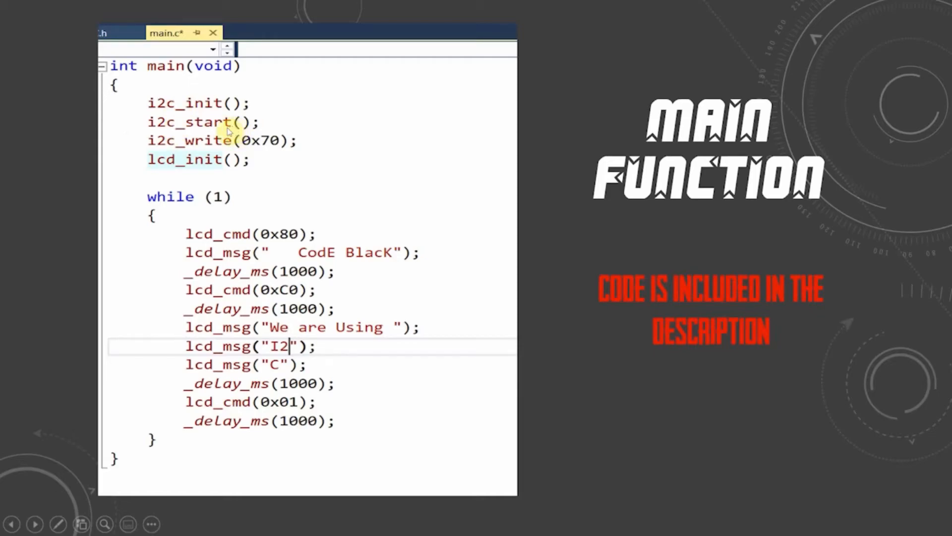
mouse_move(179, 146)
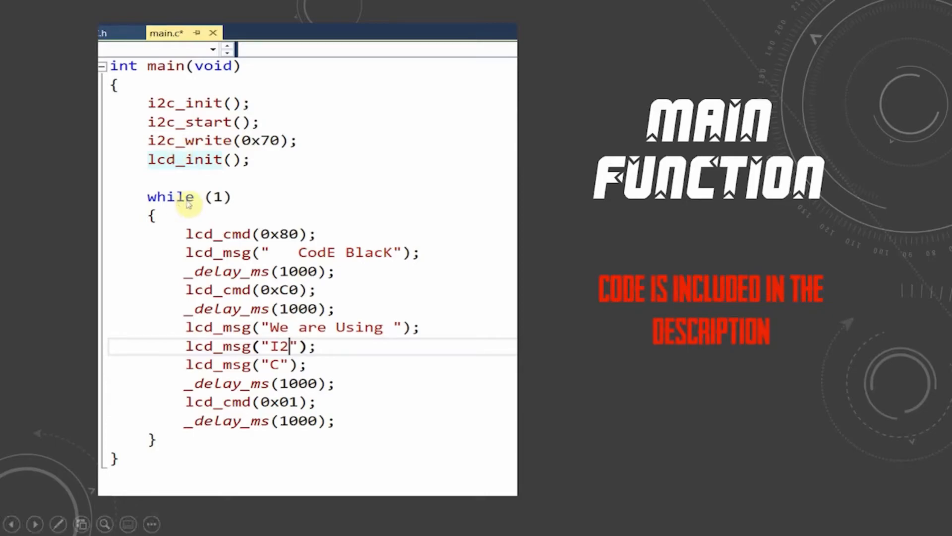
mouse_move(188, 251)
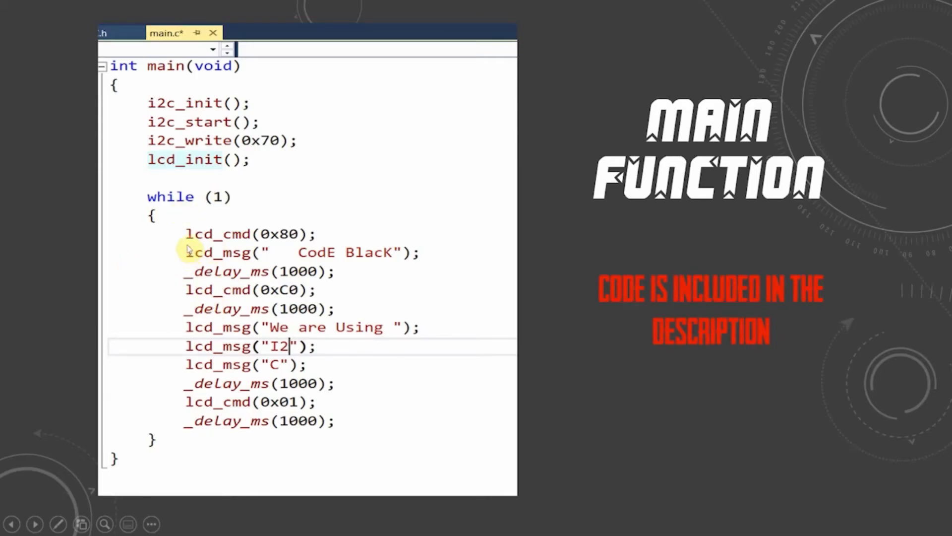
mouse_move(348, 270)
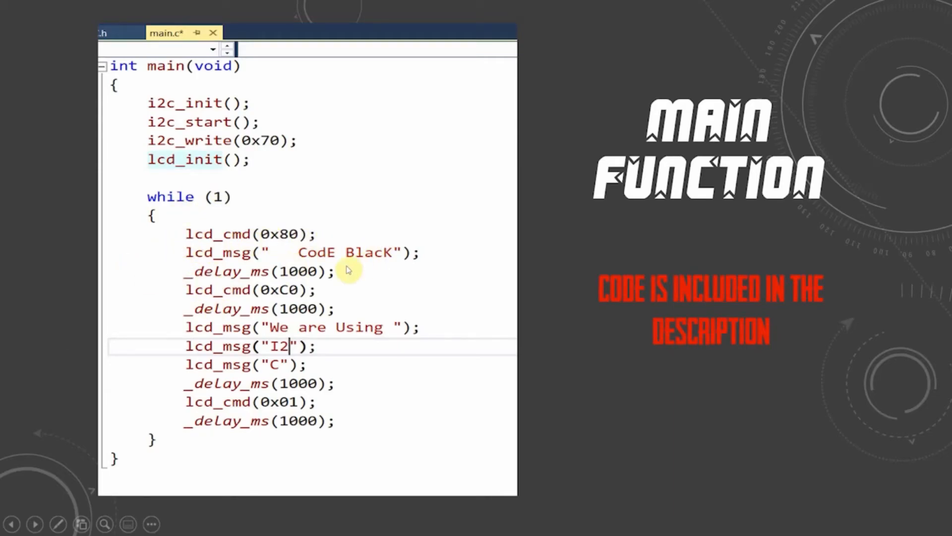
mouse_move(329, 228)
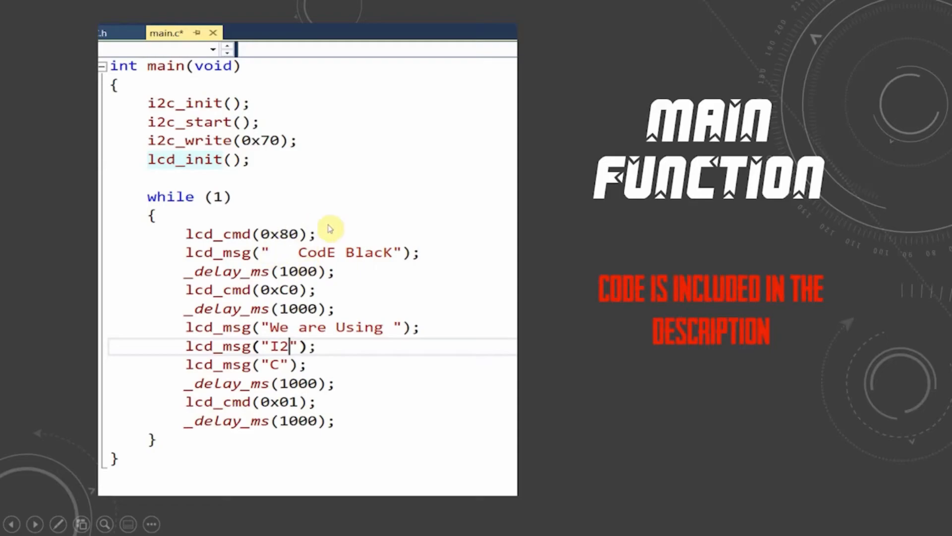
mouse_move(304, 231)
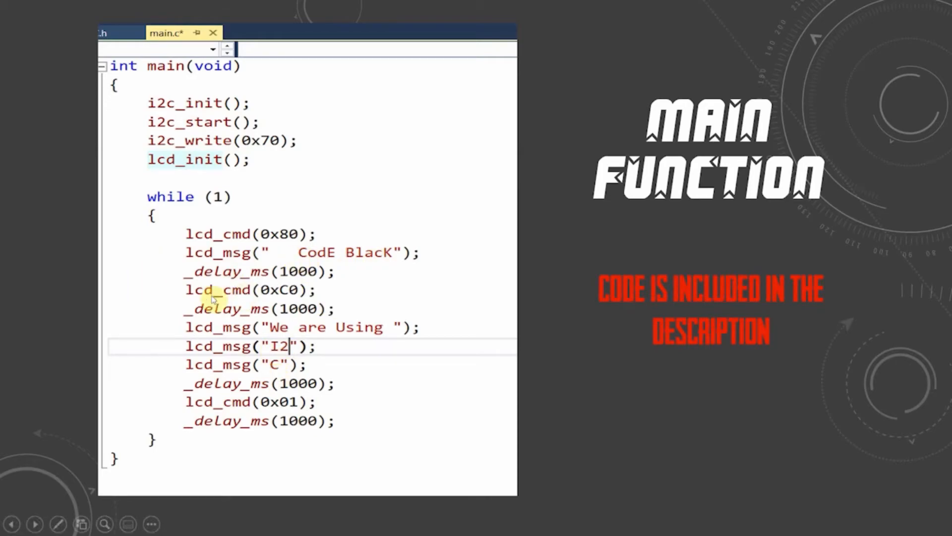
mouse_move(298, 308)
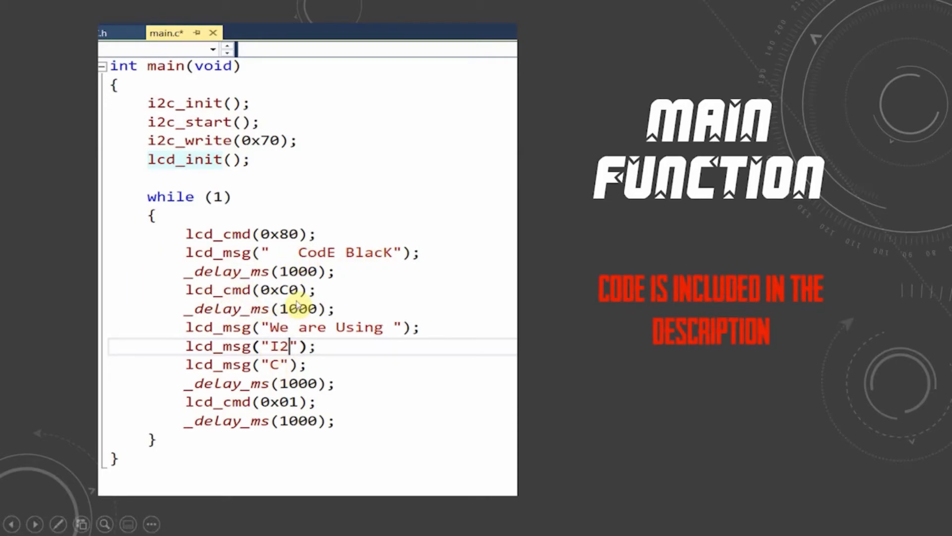
mouse_move(276, 306)
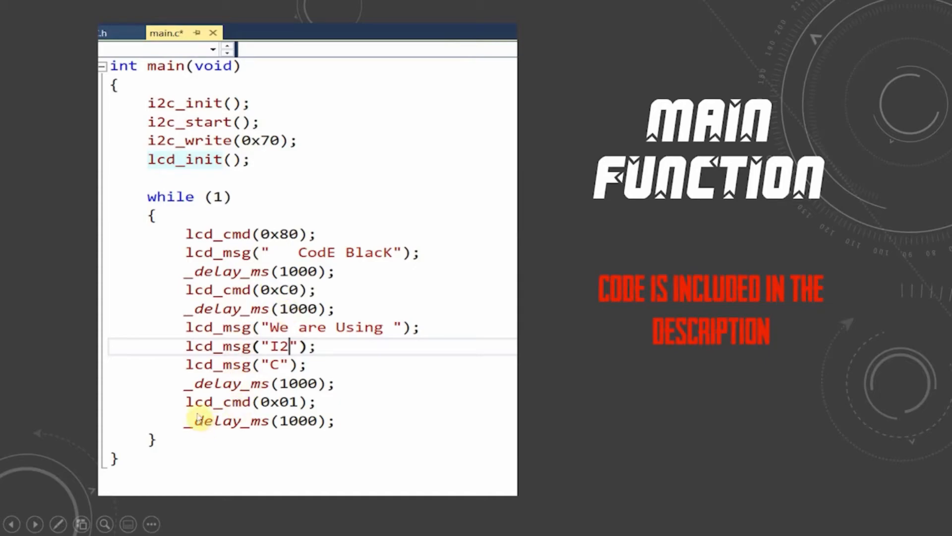
mouse_move(292, 420)
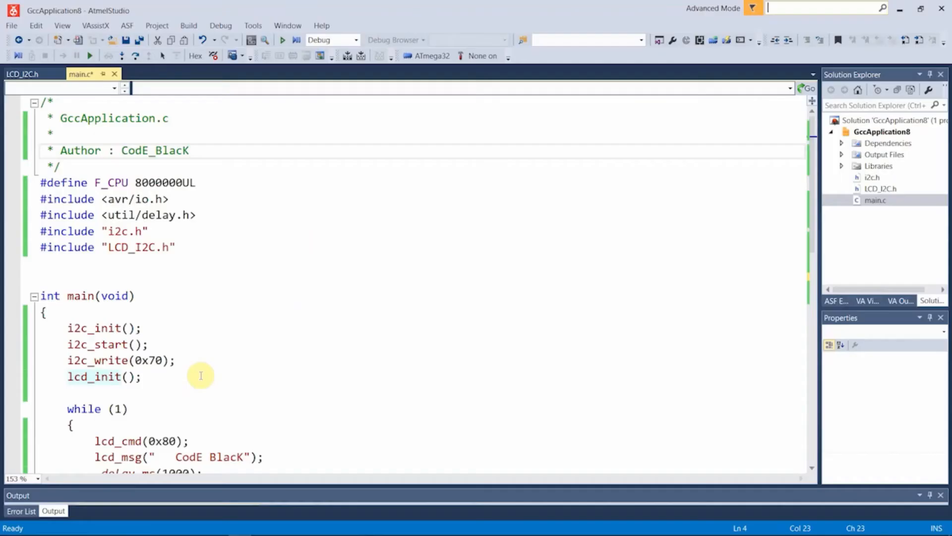
mouse_move(143, 409)
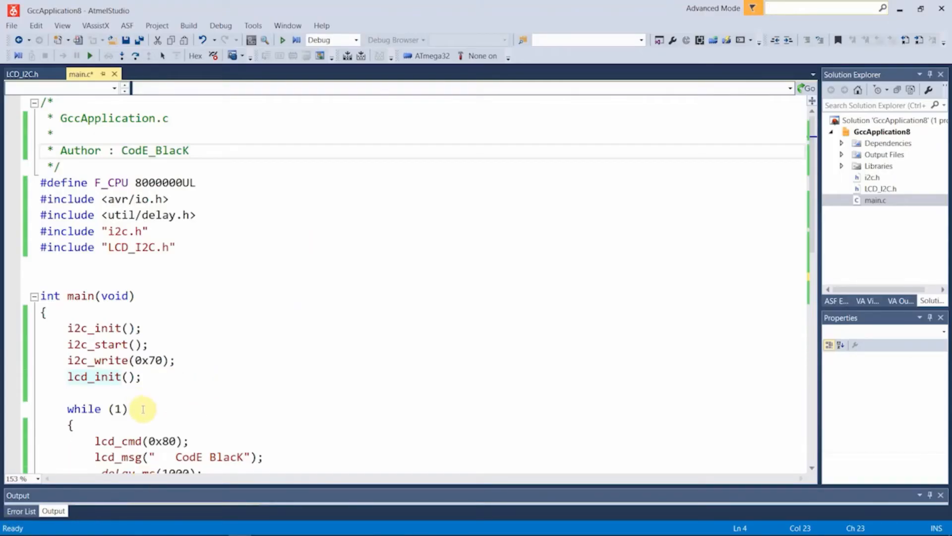
mouse_move(284, 333)
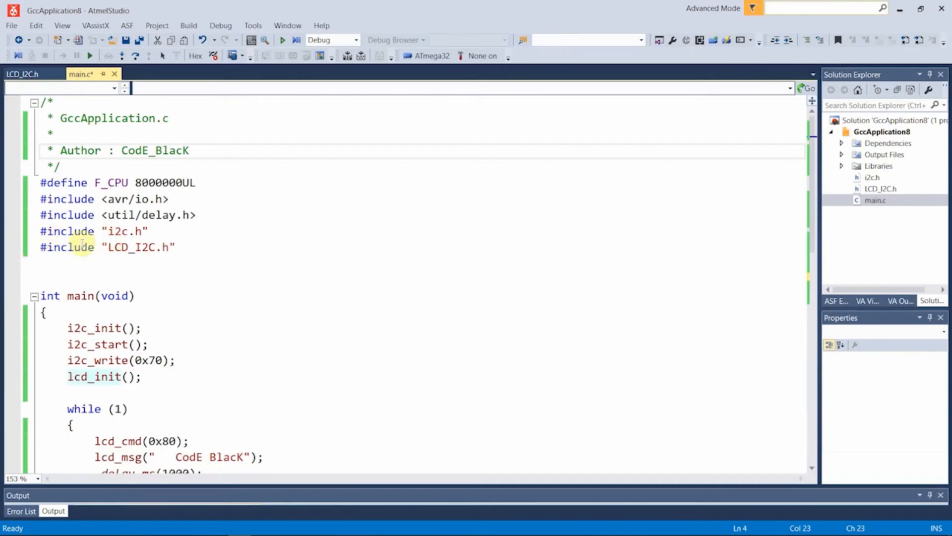
mouse_move(192, 278)
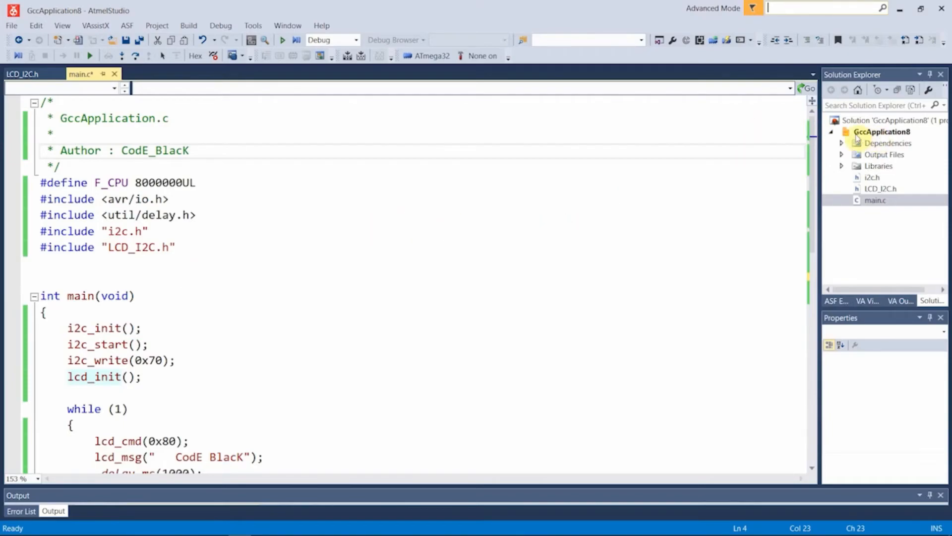
Select the GccApplication8 project node in Solution Explorer to show its file details.
click(881, 131)
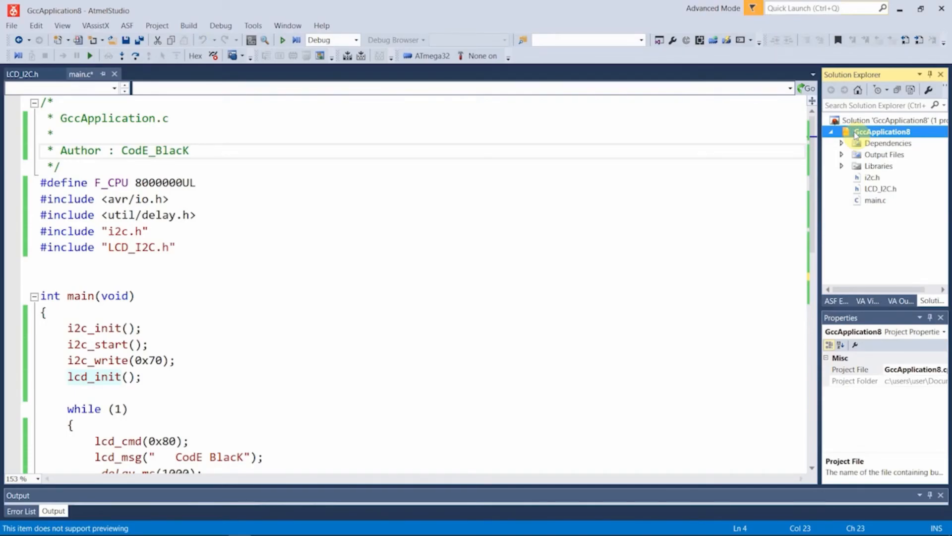
Add the existing i2c and LCD_I2C header files to the GccApplication8 project.
right_click(881, 131)
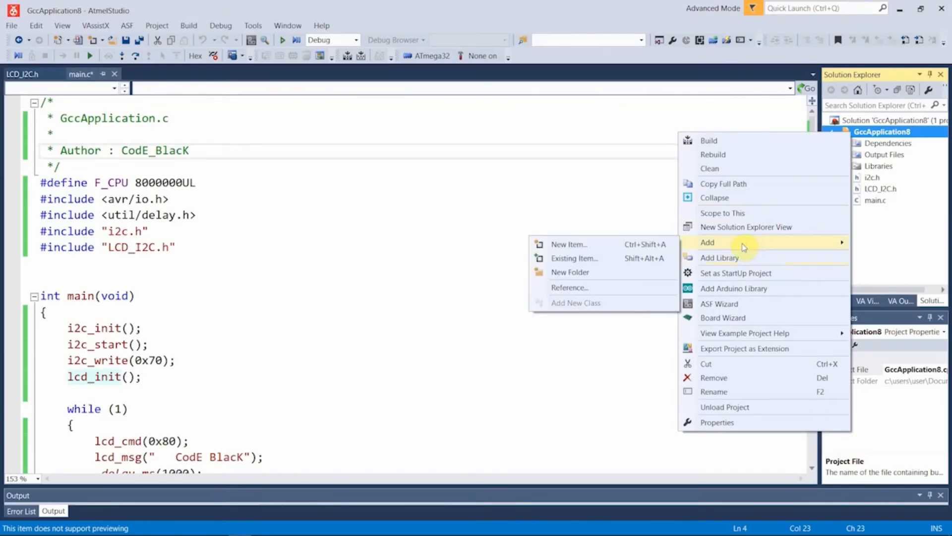
mouse_move(616, 264)
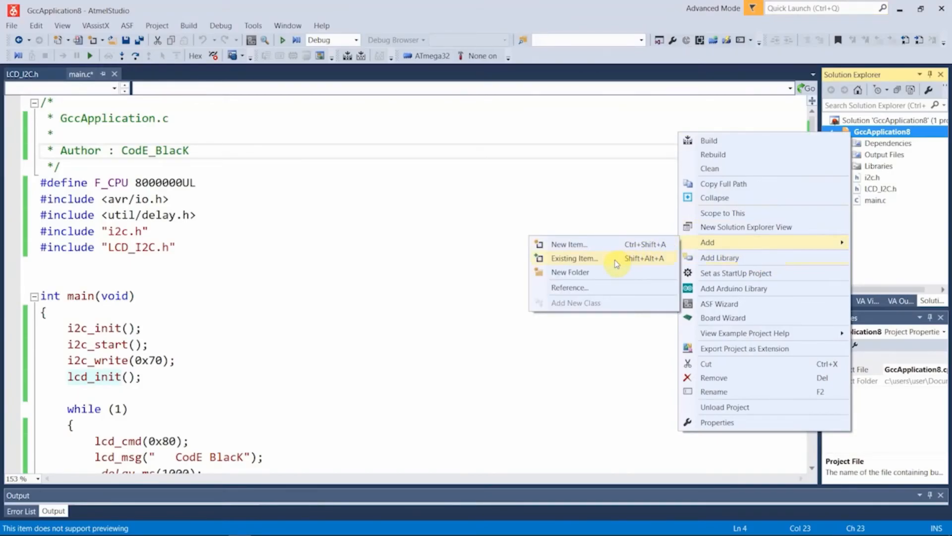
click(573, 258)
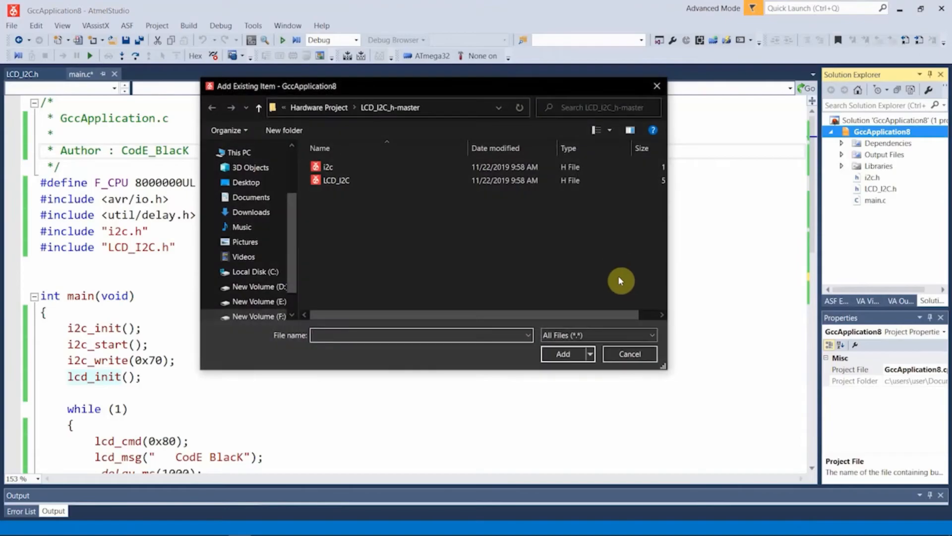
click(335, 180)
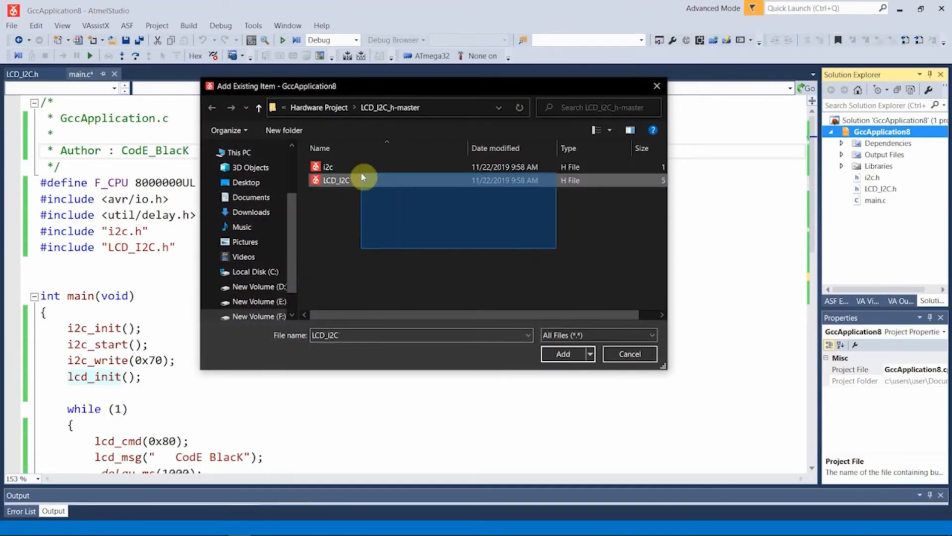
click(327, 167)
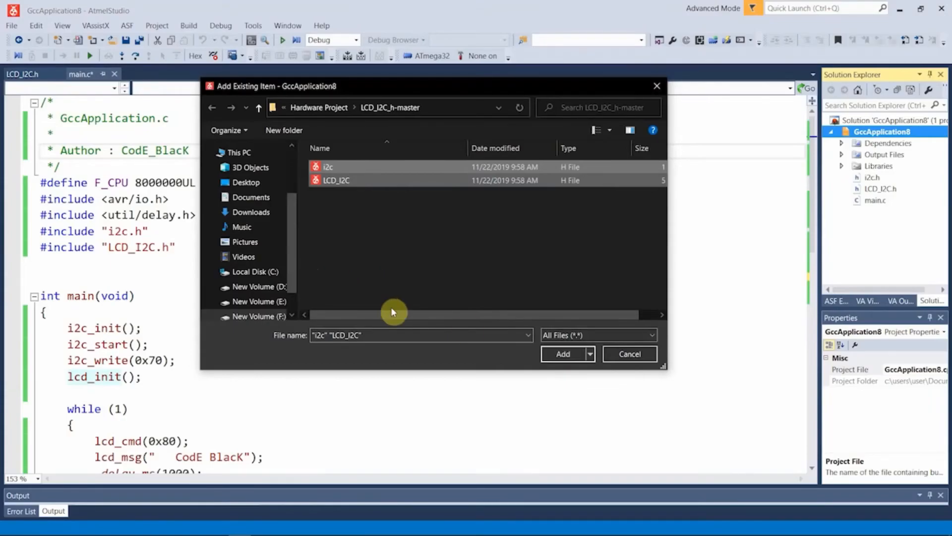
mouse_move(633, 274)
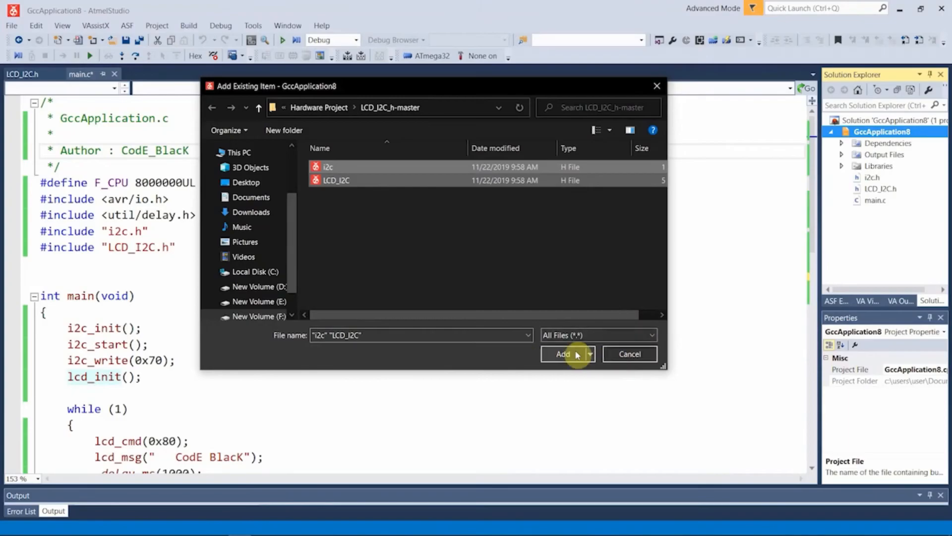
click(562, 353)
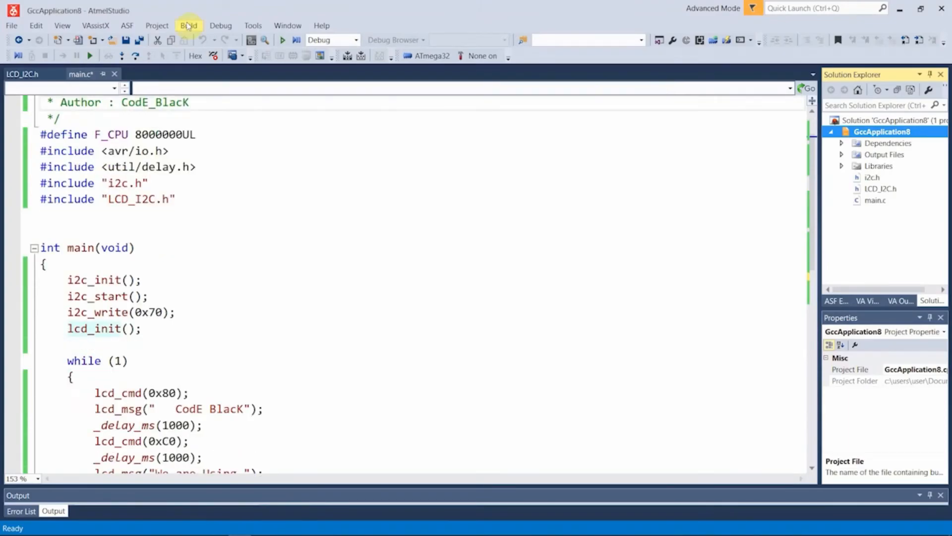
click(208, 39)
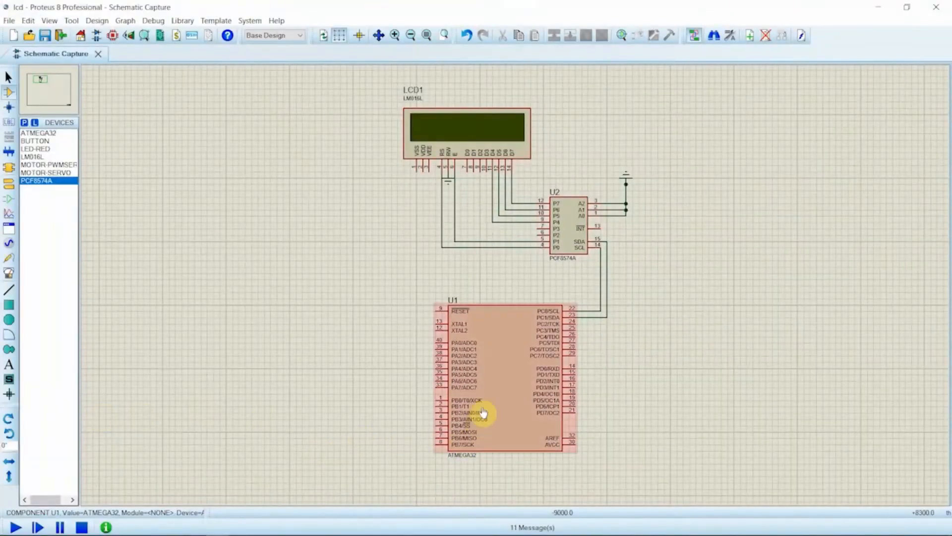
Load GccApplication8.hex into the ATmega32 and run the simulation so the LCD shows 'CodE BlacK'.
double_click(484, 414)
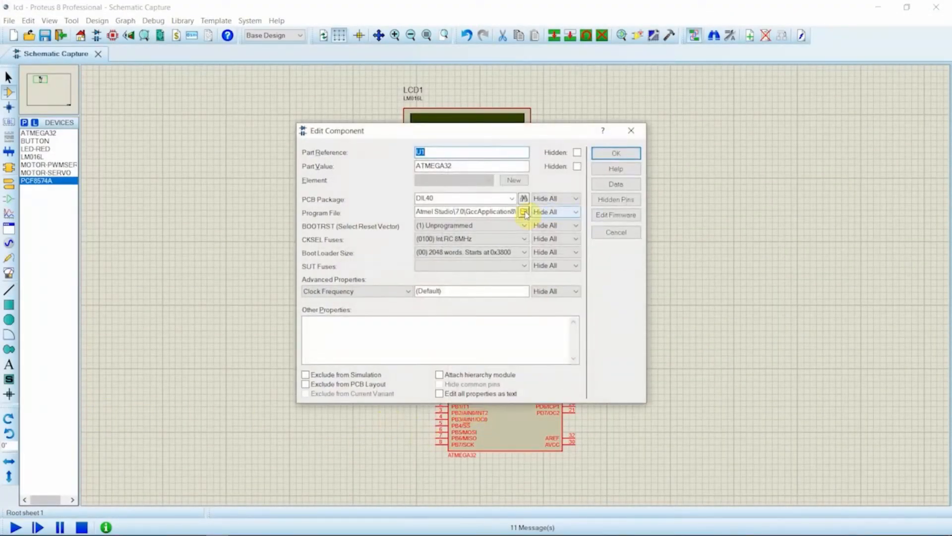
click(524, 211)
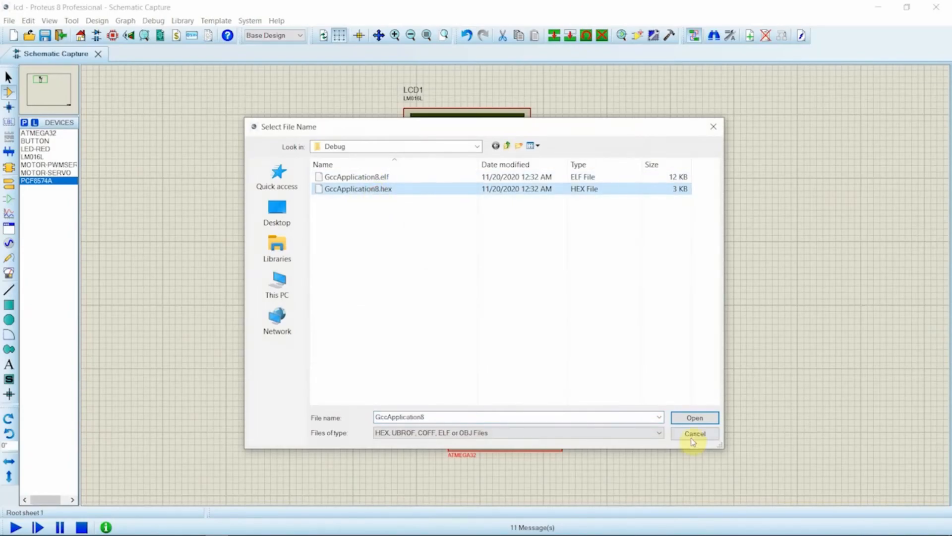
click(694, 418)
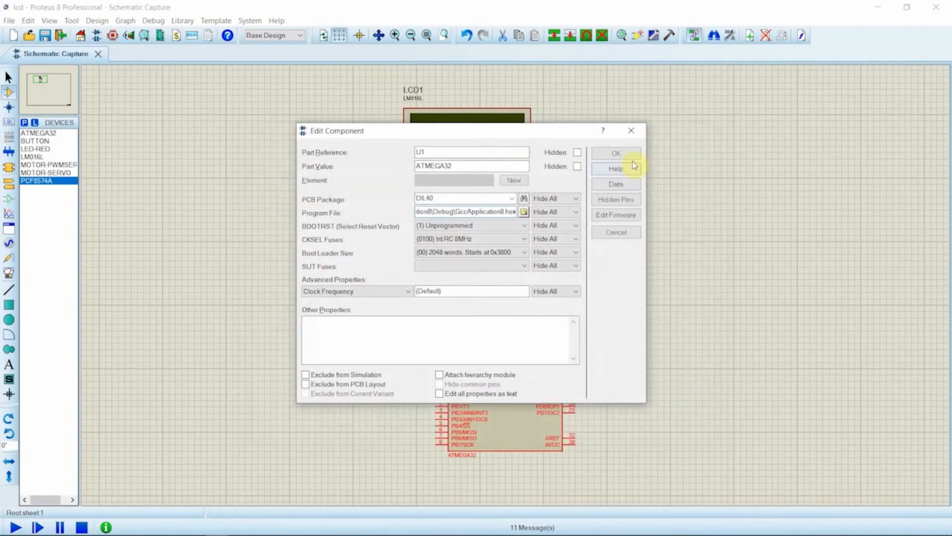
click(615, 153)
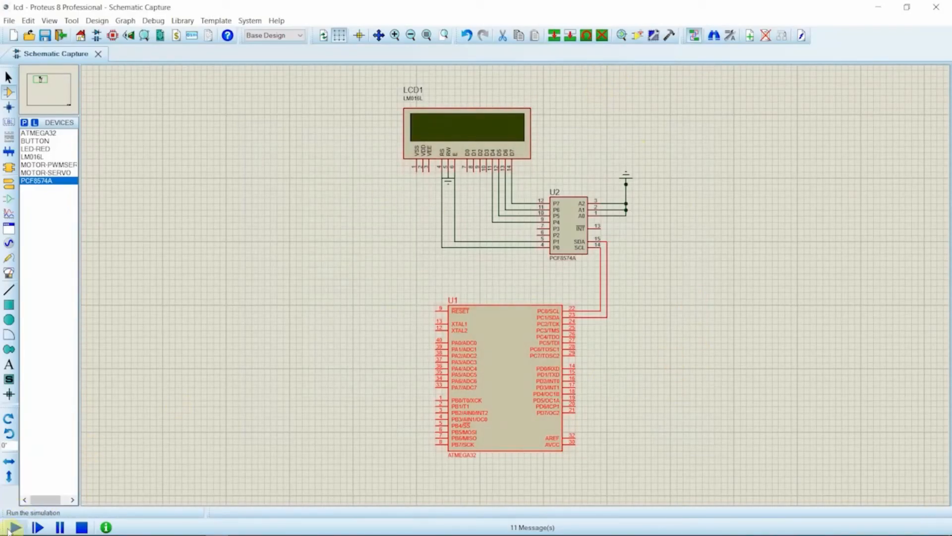
click(15, 528)
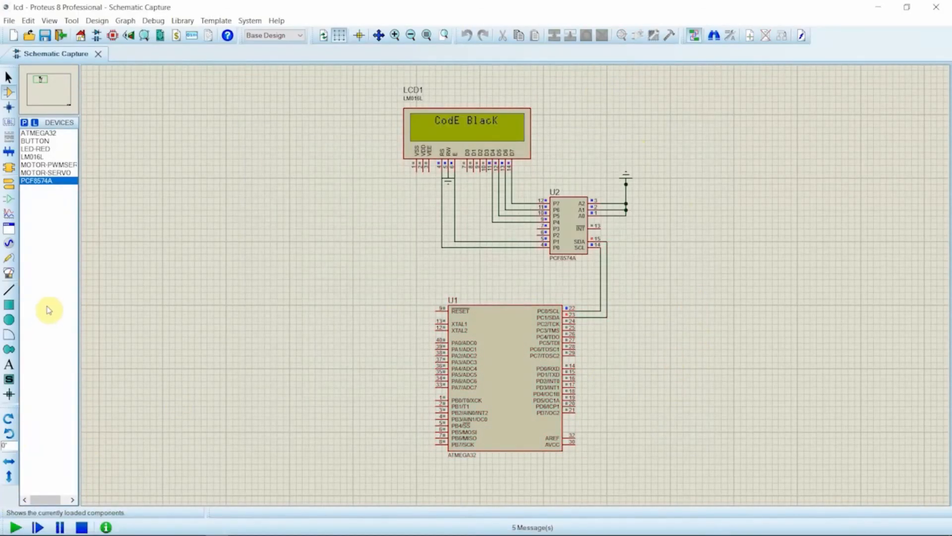